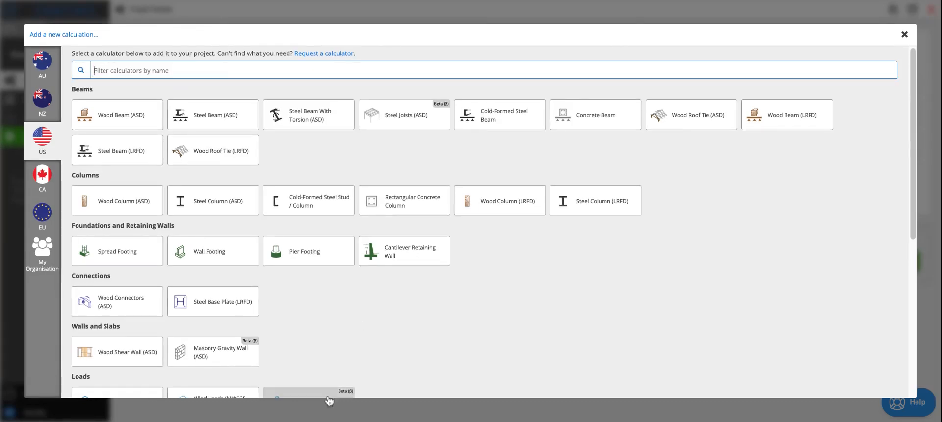
Step: Add a Wood Shear Wall (ASD) calculation, SW1, from the Walls and Slabs category
scroll("down", 3)
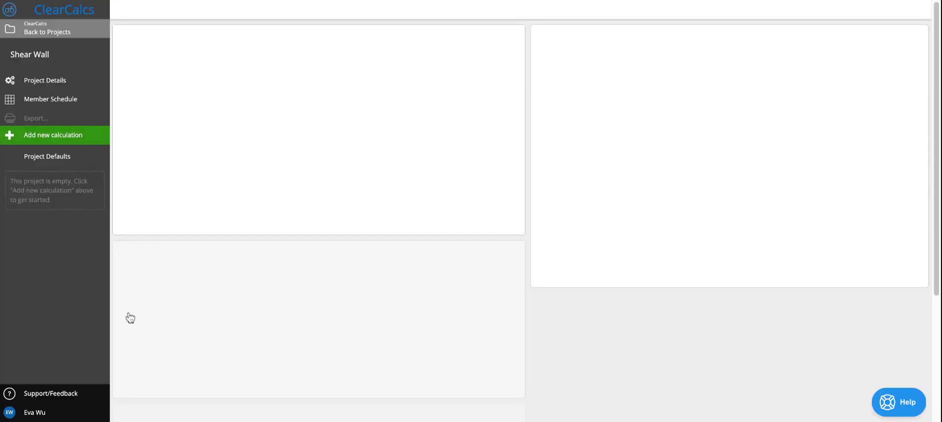
left_click(53, 134)
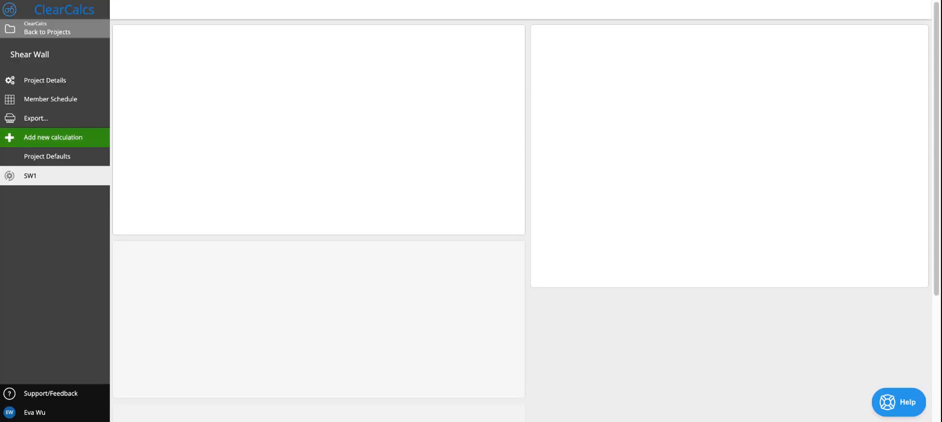
mouse_move(110, 266)
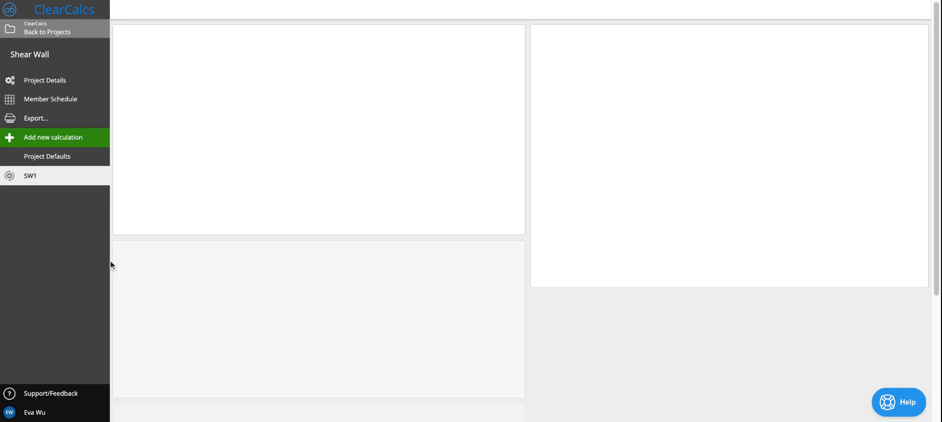
mouse_move(211, 202)
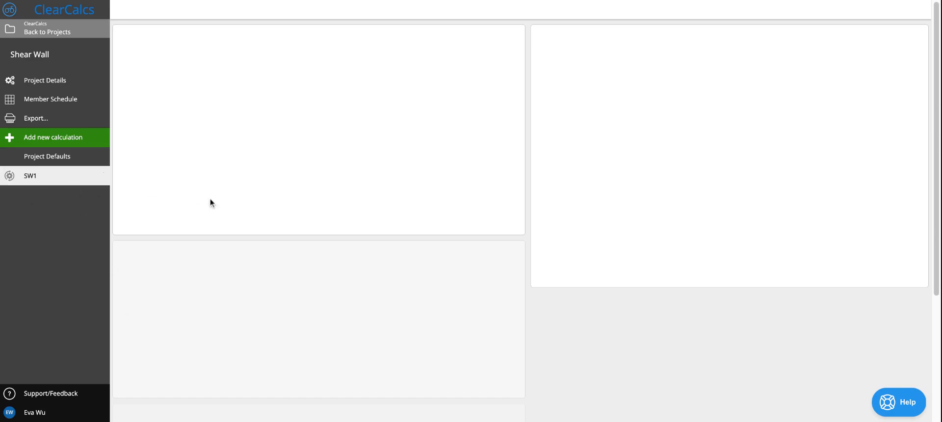
Step: Open SW1, collapse the Details header, and set Number of Stories to 4
left_click(29, 174)
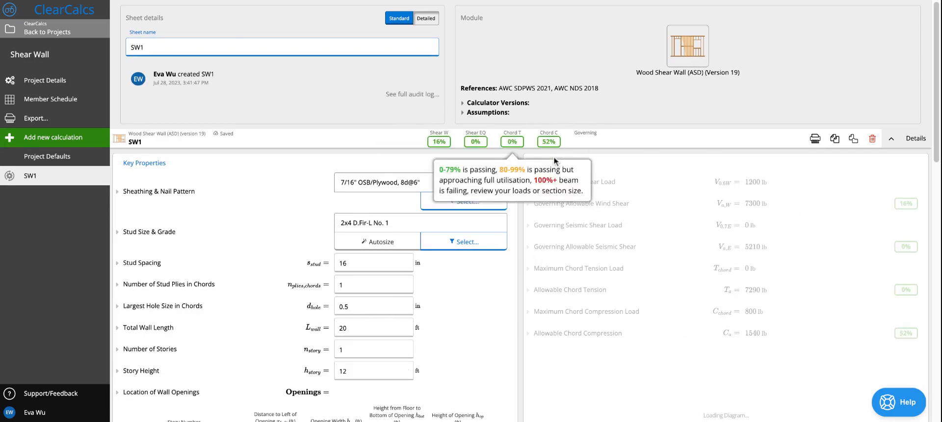
left_click(892, 138)
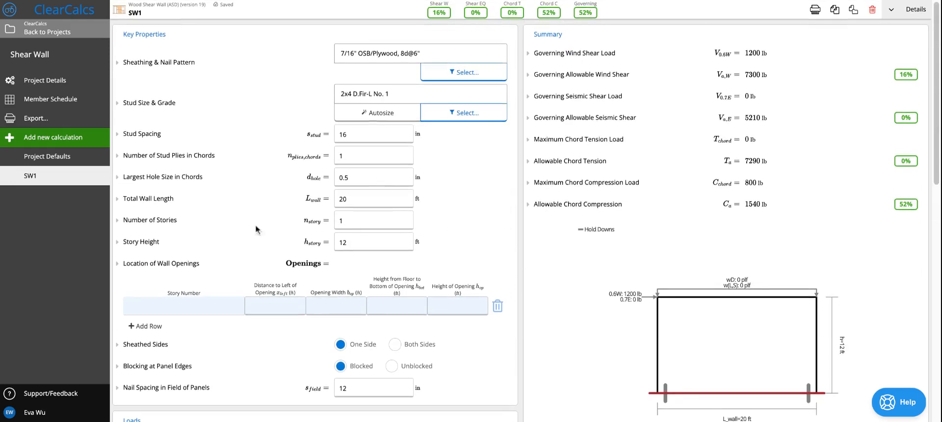
left_click(373, 220)
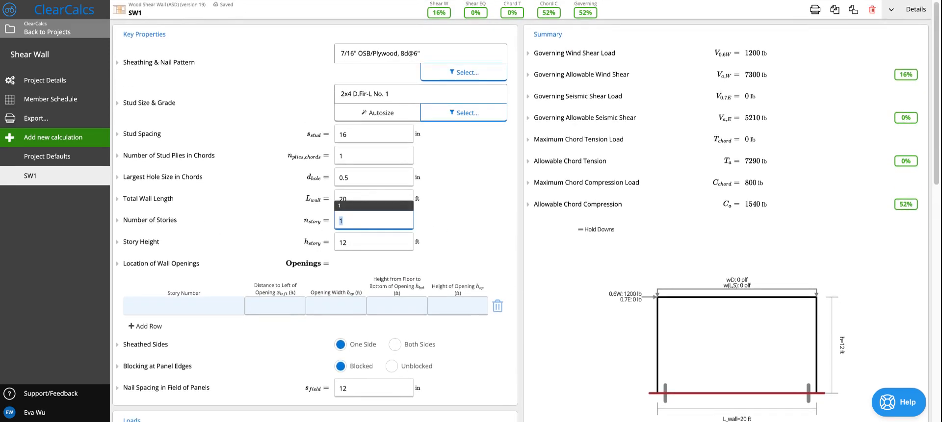
mouse_move(434, 226)
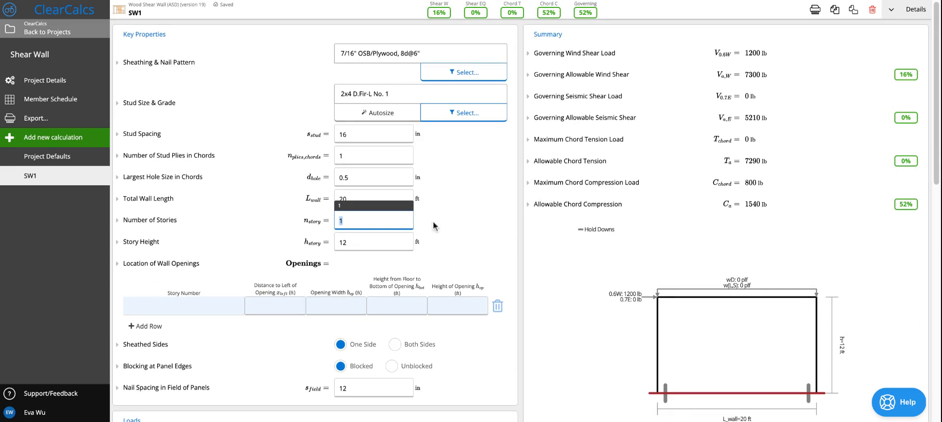
type("34")
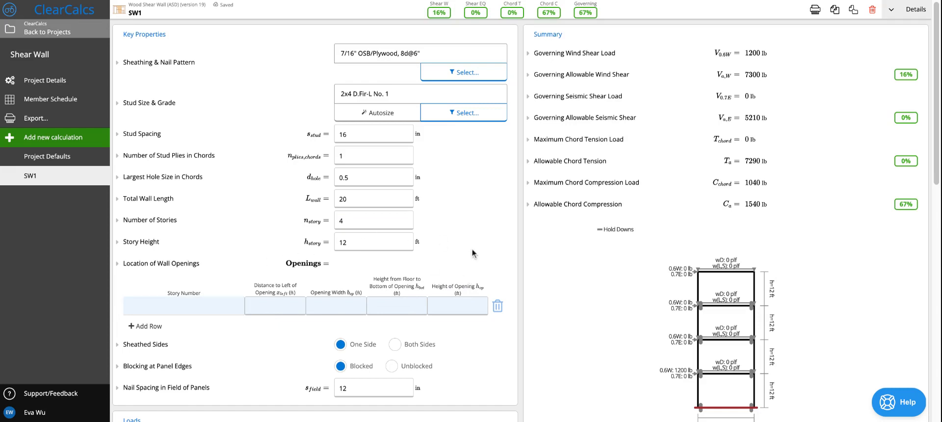
mouse_move(773, 305)
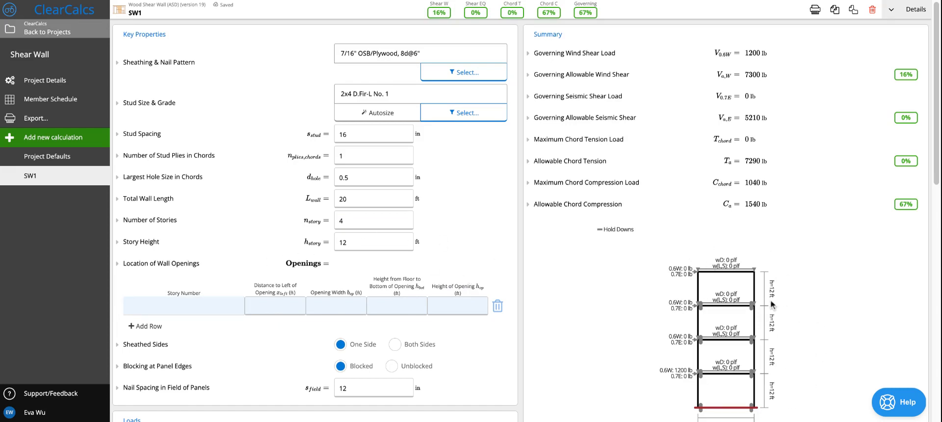
Step: Add an All Stories opening: 3 ft from left, 3 ft wide, 2 ft up, 8 ft tall
scroll("down", 3)
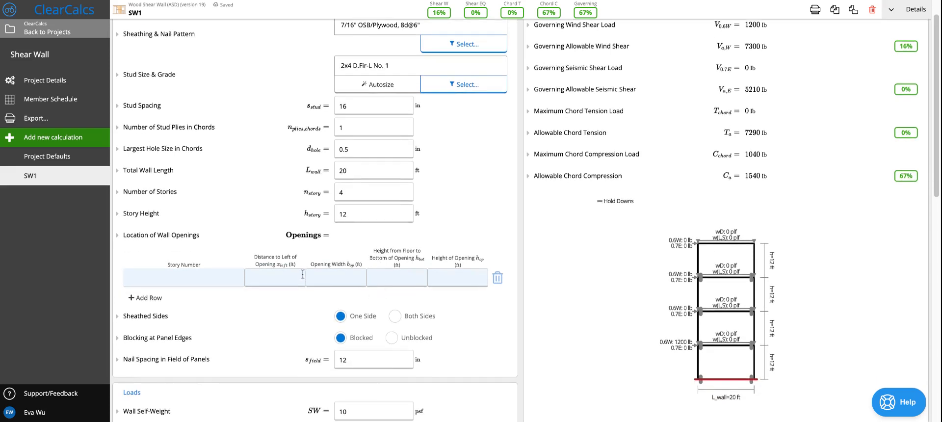
left_click(275, 278)
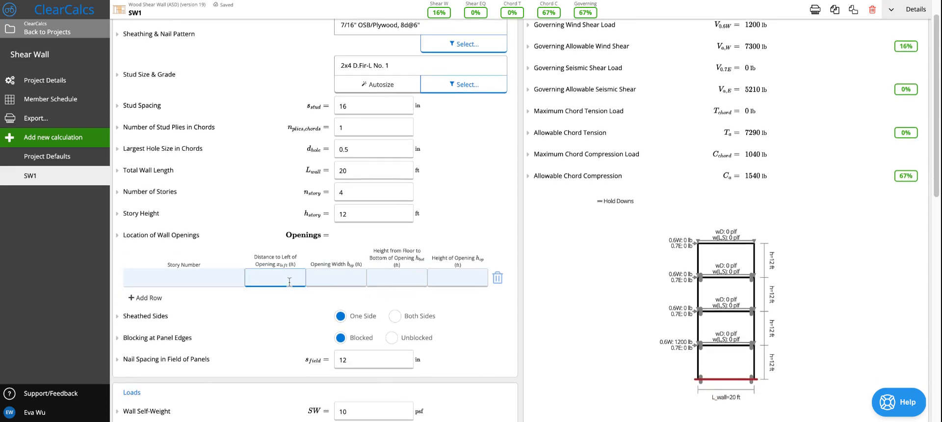
type("3")
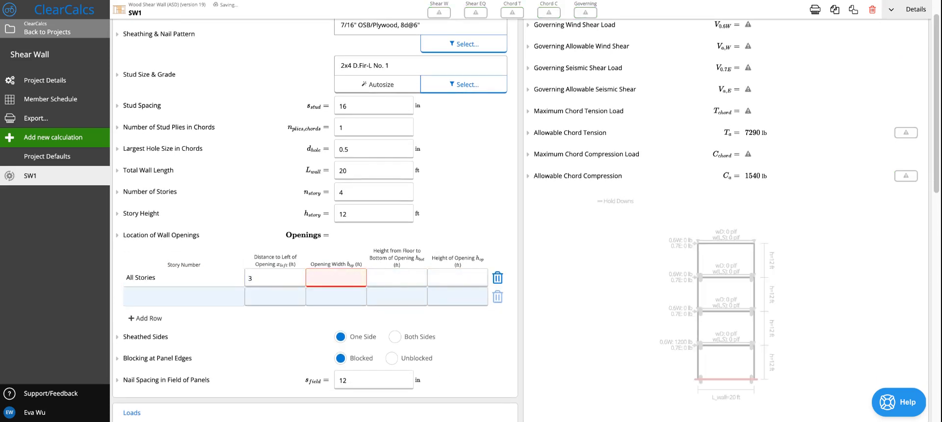
type("3")
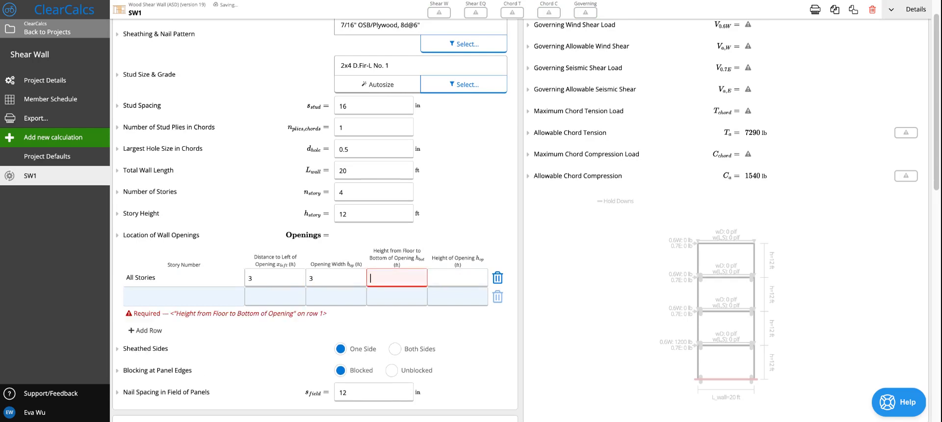
type("2")
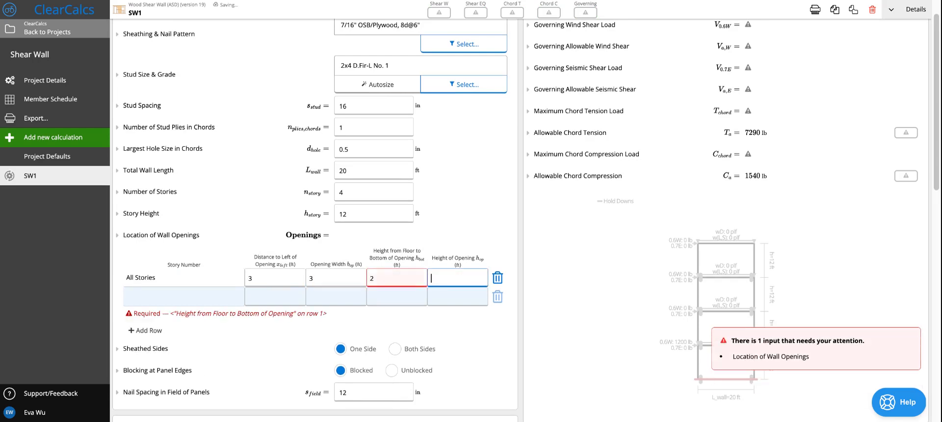
type("8")
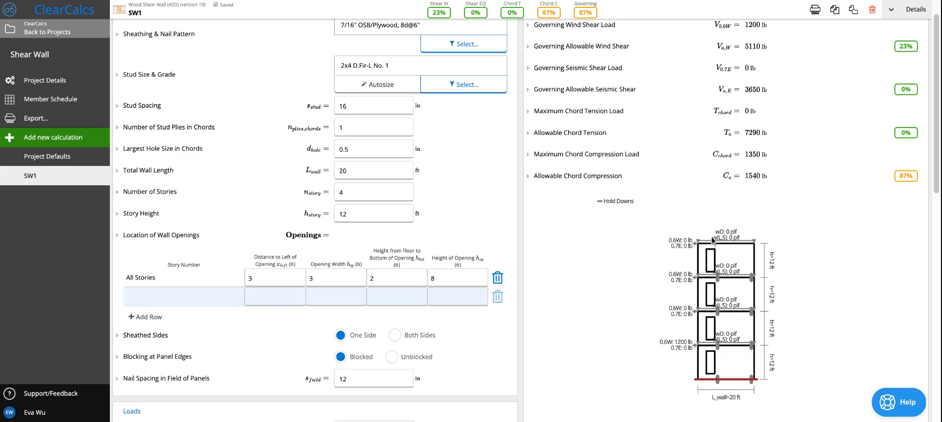
mouse_move(703, 246)
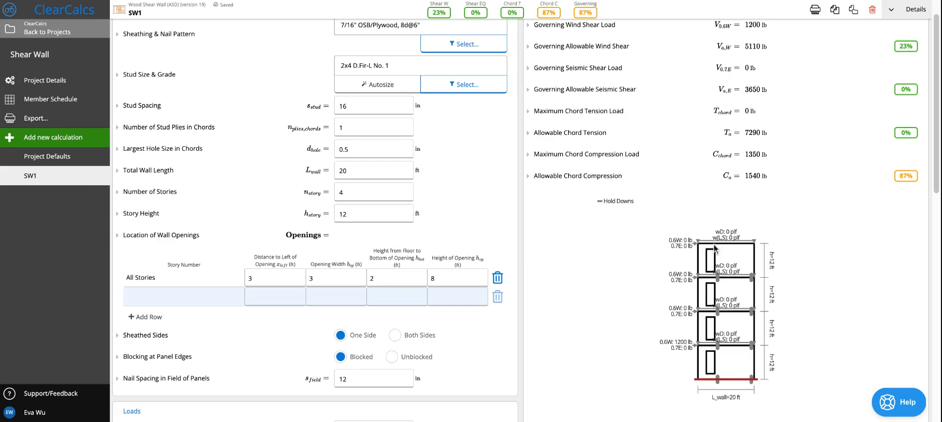
mouse_move(717, 248)
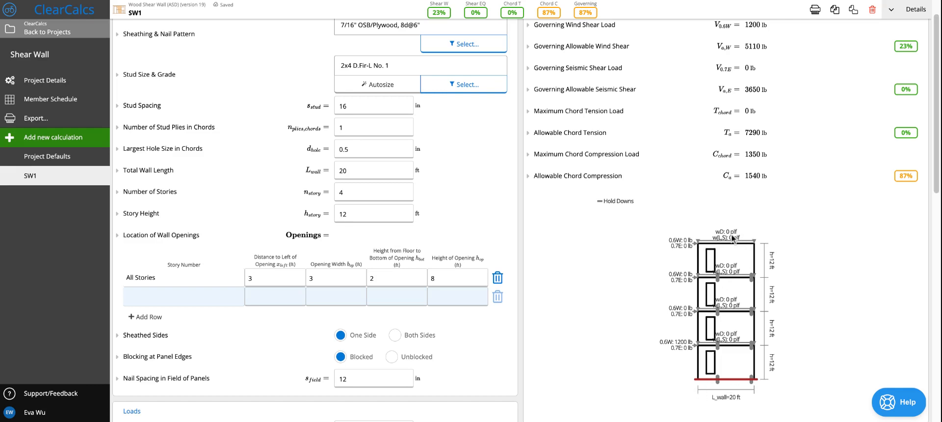
mouse_move(722, 254)
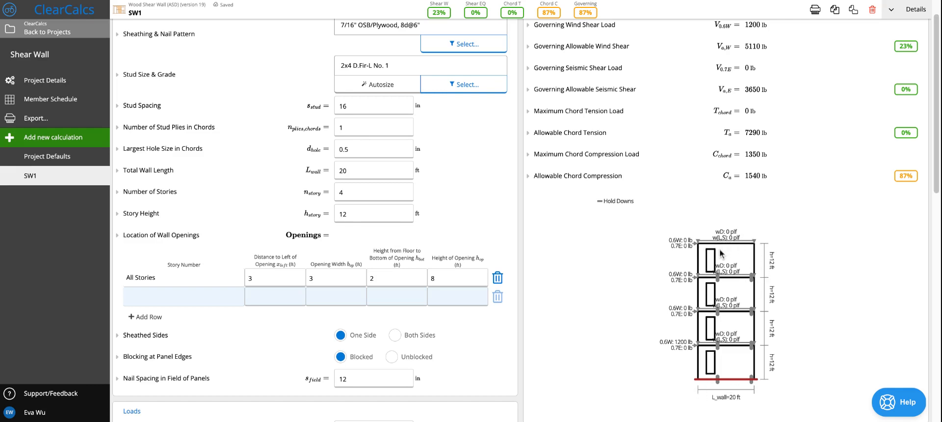
mouse_move(737, 283)
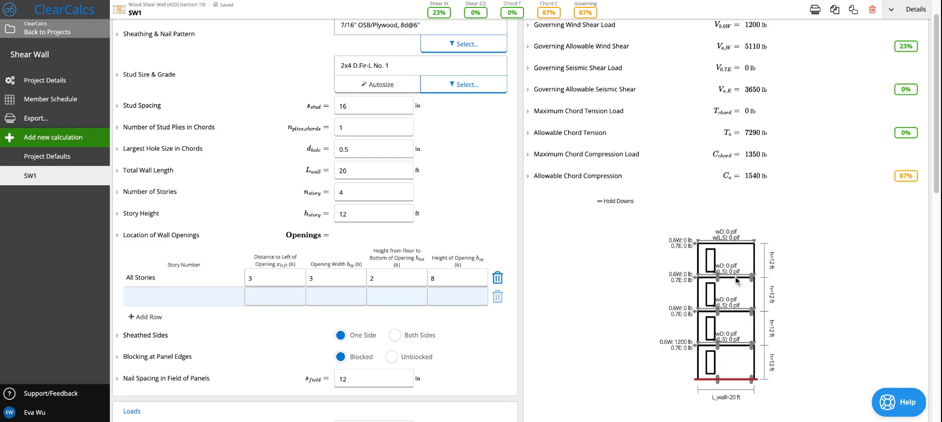
mouse_move(733, 379)
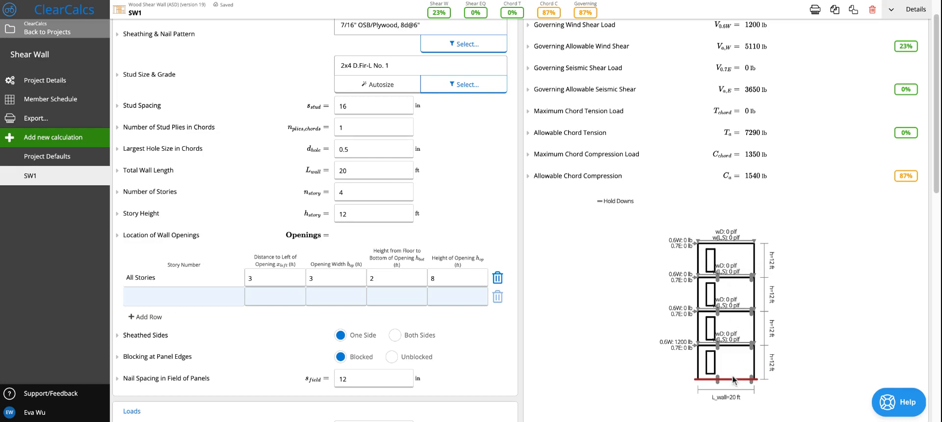
mouse_move(738, 387)
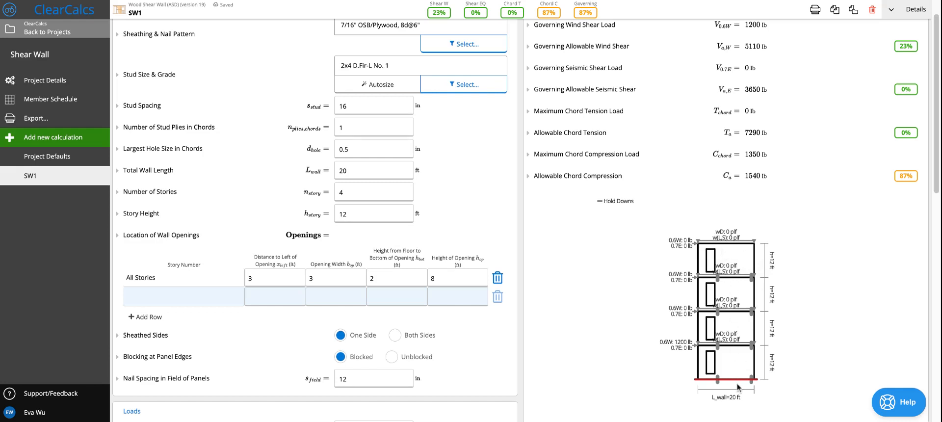
mouse_move(726, 259)
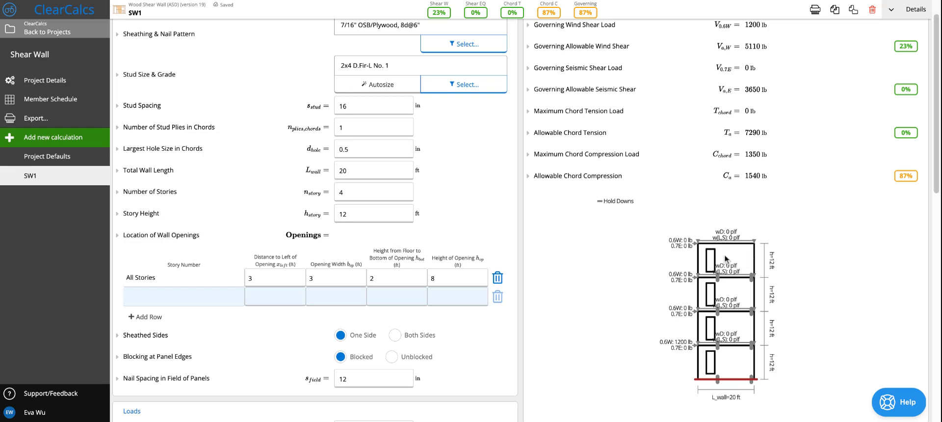
mouse_move(745, 382)
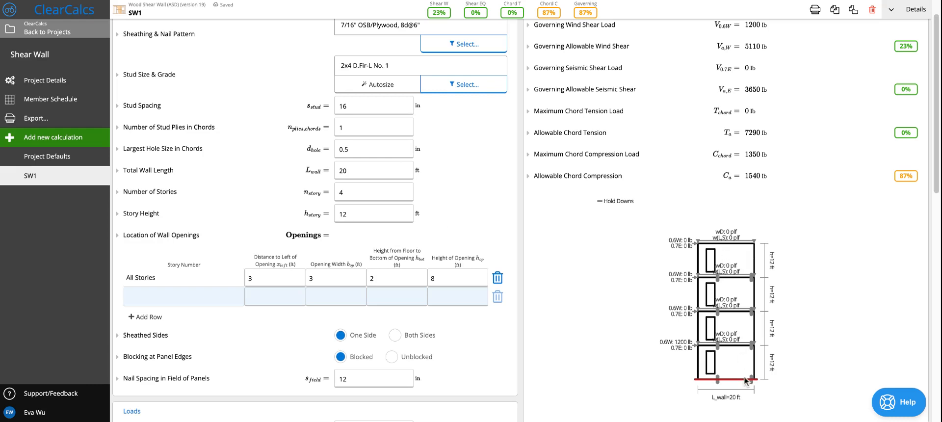
mouse_move(619, 292)
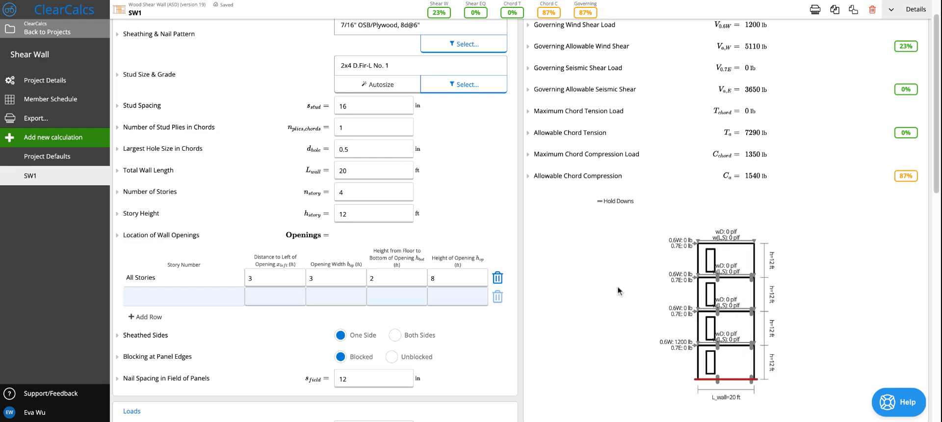
Step: Scroll down to the Loads at Top of Wall section of SW1
scroll("down", 3)
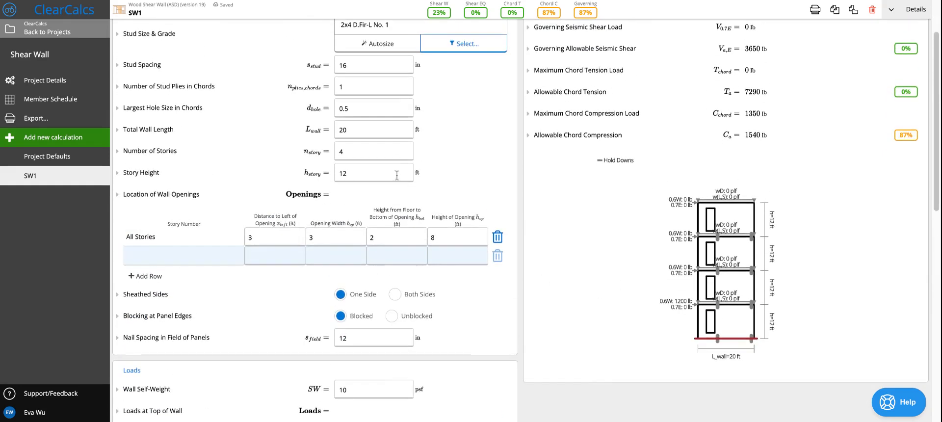
scroll("down", 3)
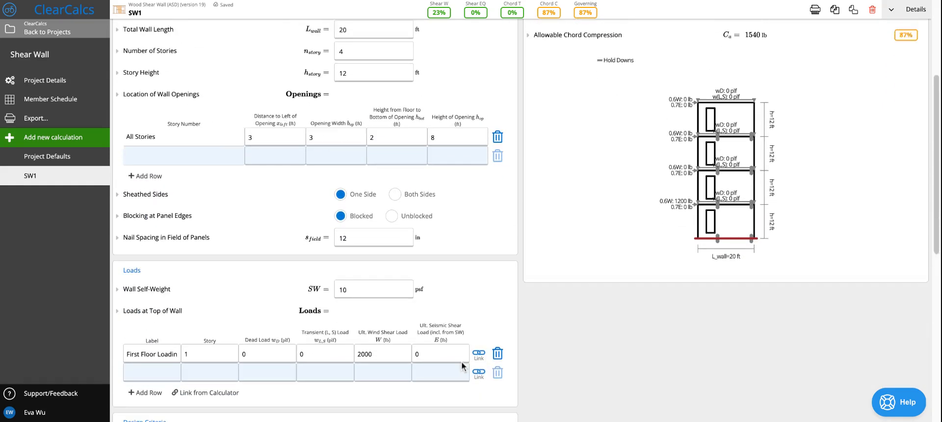
scroll("down", 3)
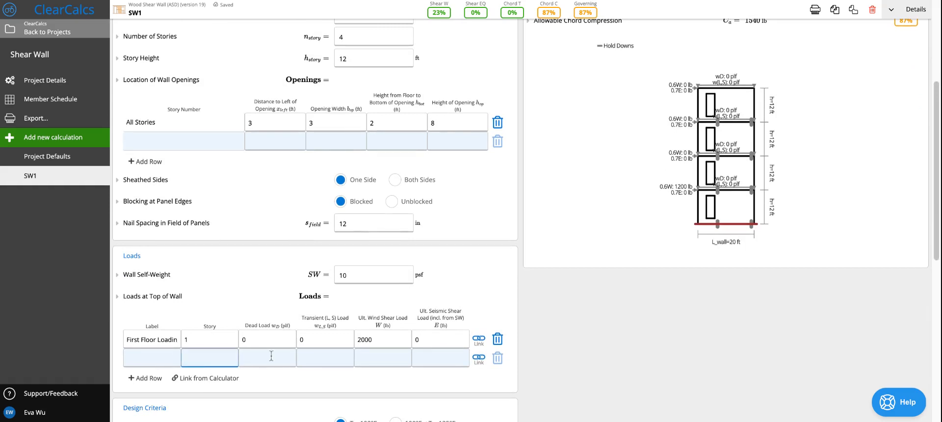
mouse_move(665, 279)
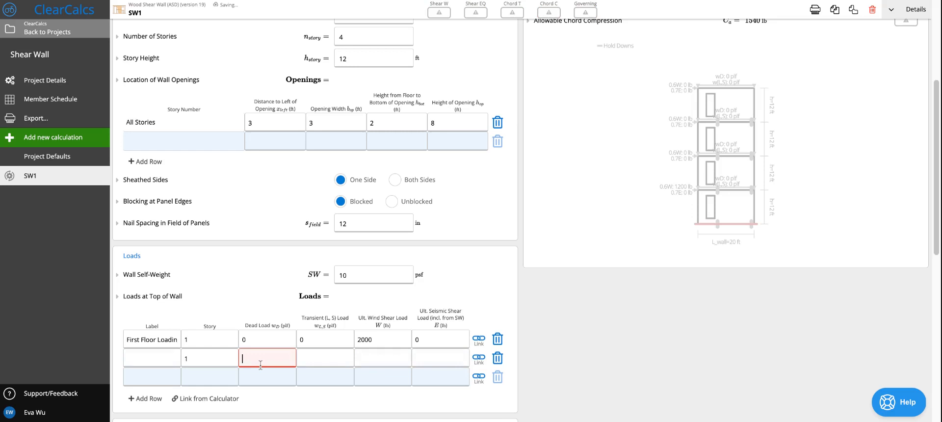
Step: Enter a 10 plf dead load, 3000 lb seismic shear, and S_DS of 0.4
type("10")
left_click(325, 358)
type("0")
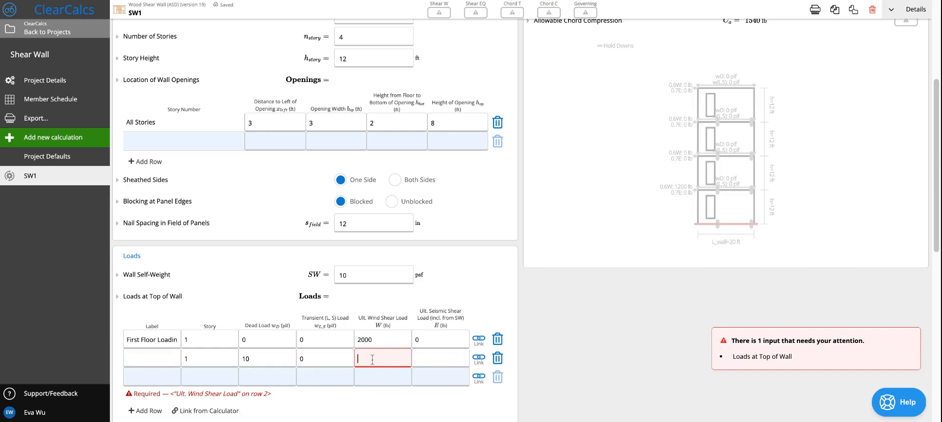
type("300")
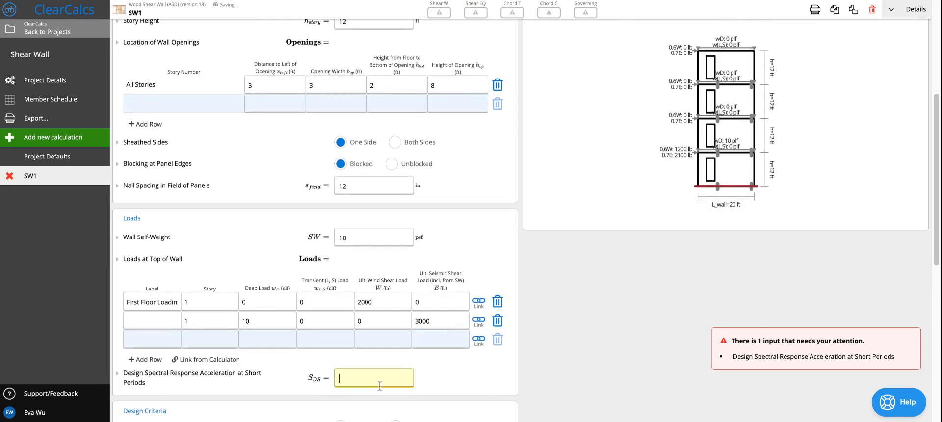
type("0.4")
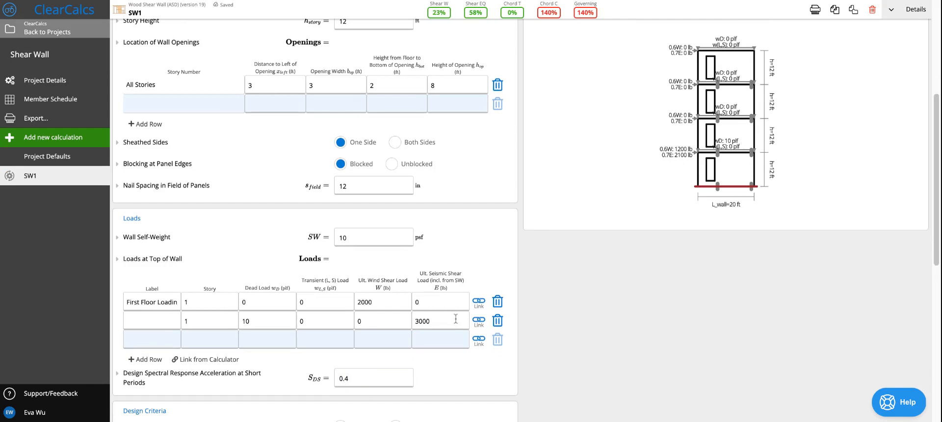
mouse_move(429, 333)
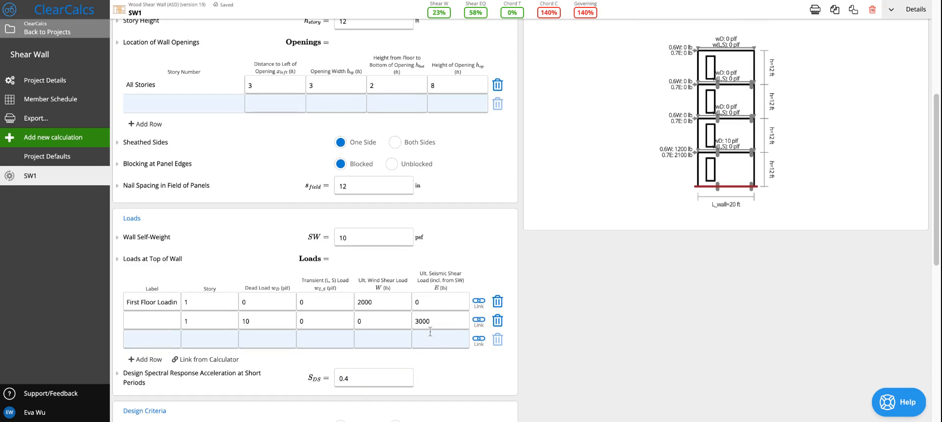
left_click(210, 339)
type("3")
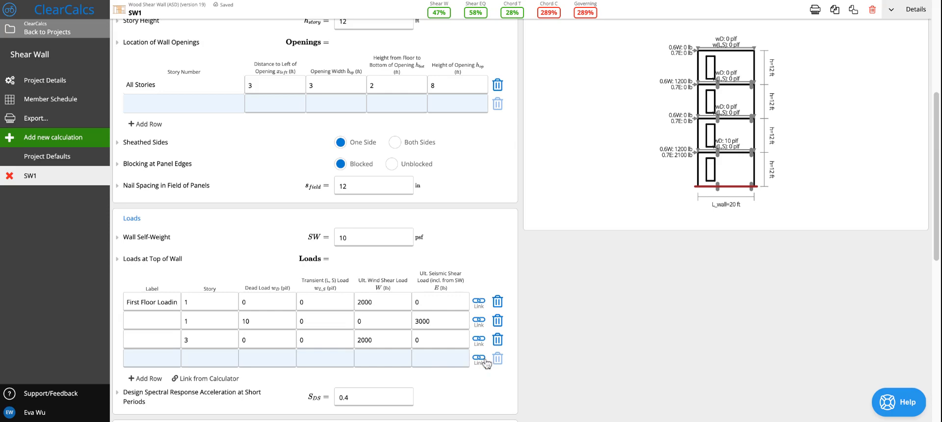
mouse_move(397, 376)
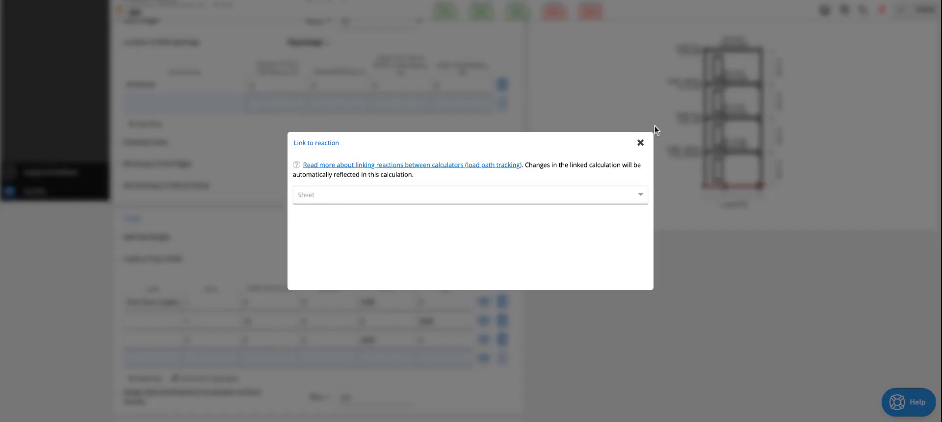
Step: Dismiss the Link to reaction dialog and review the 289% chord compression result
left_click(640, 142)
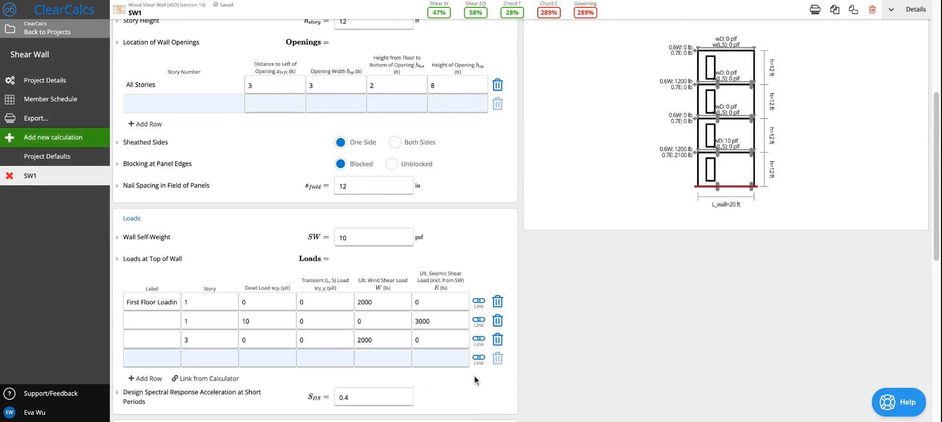
mouse_move(484, 312)
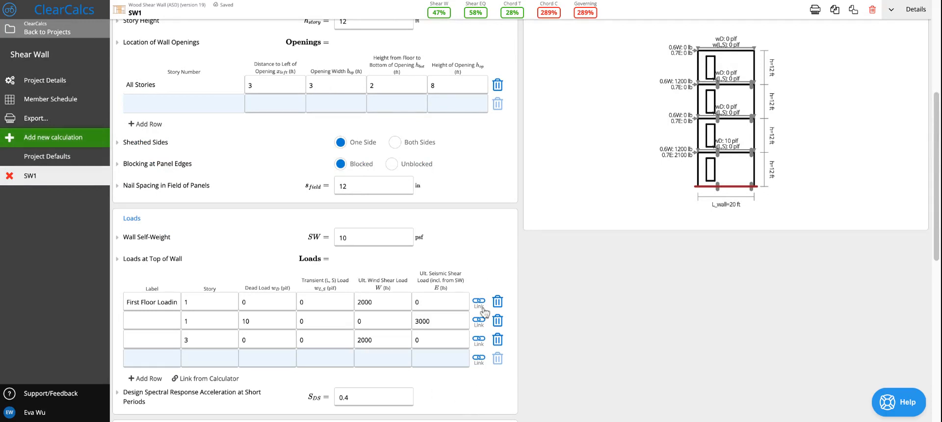
scroll("down", 3)
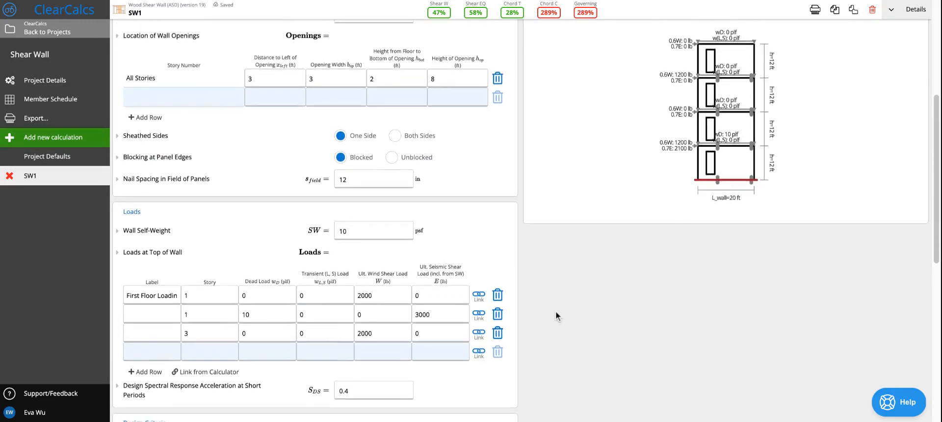
scroll("up", 3)
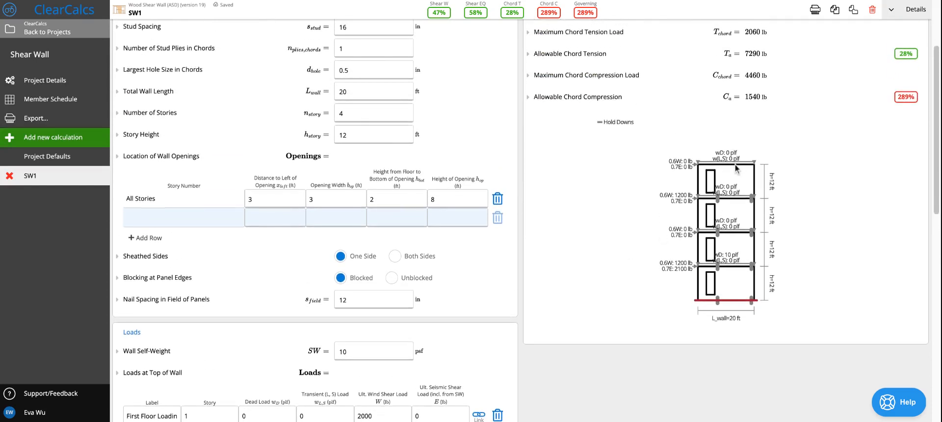
mouse_move(262, 16)
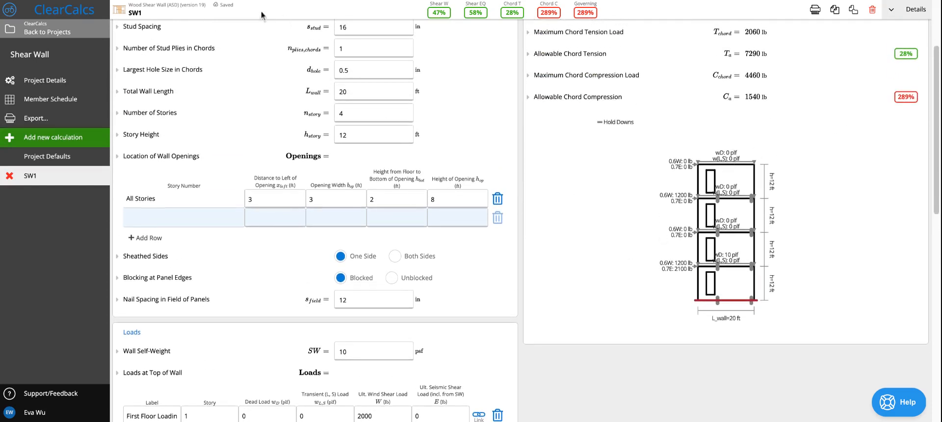